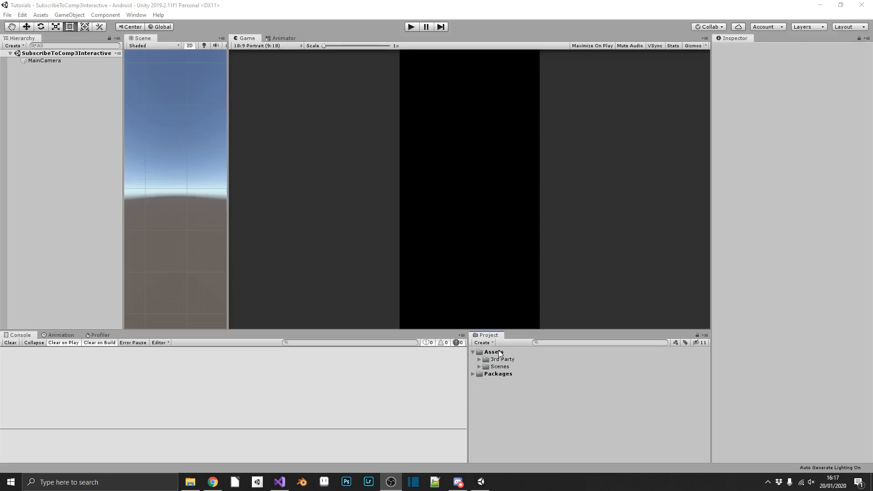
Create a new folder named Editor inside Assets.
right_click(492, 352)
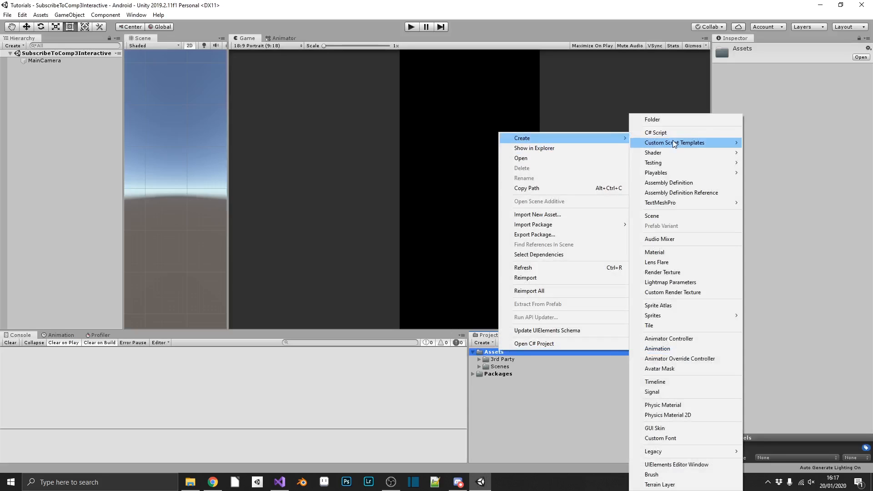
click(652, 119)
text(Editor)
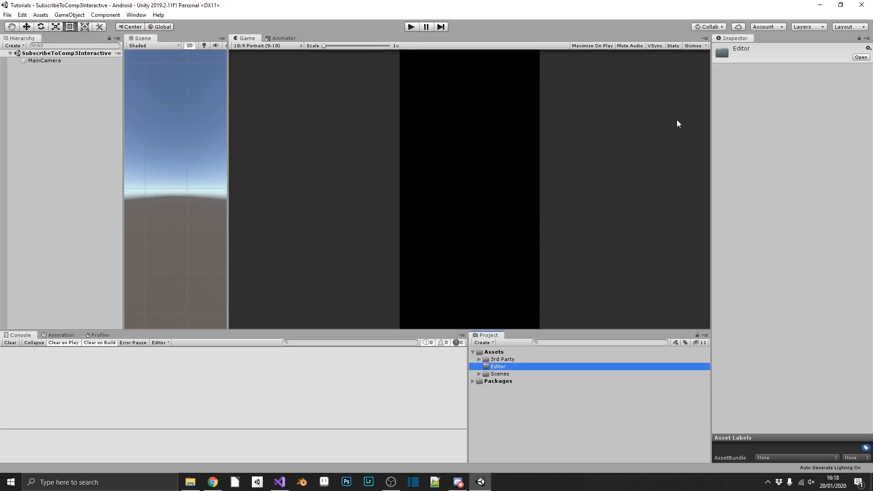
Add a C# script to the Editor folder and name it AutoSave.
right_click(498, 366)
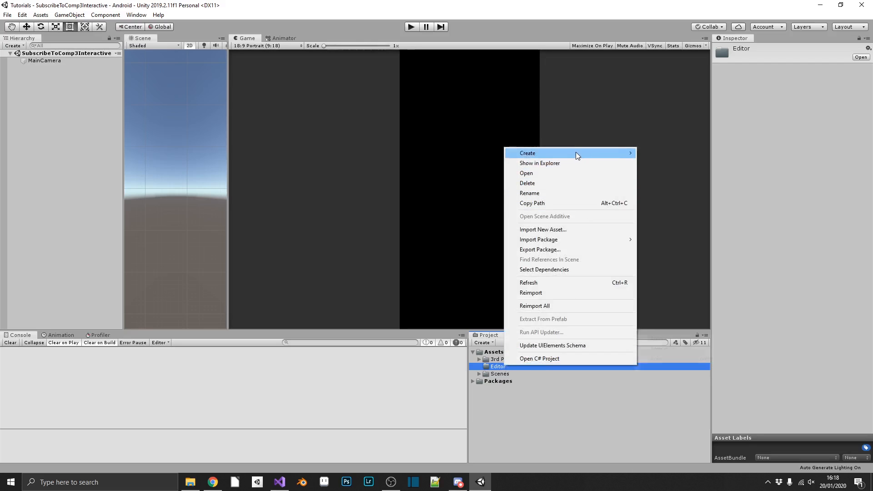
click(526, 154)
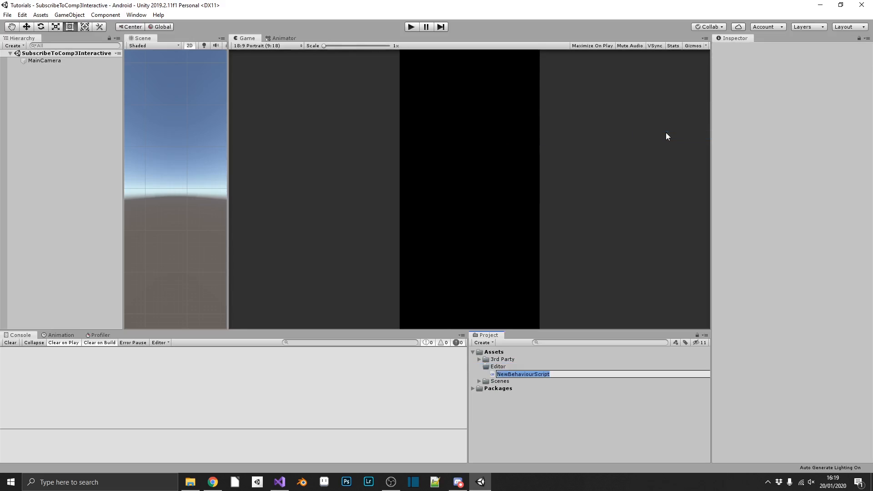
text(AutoS)
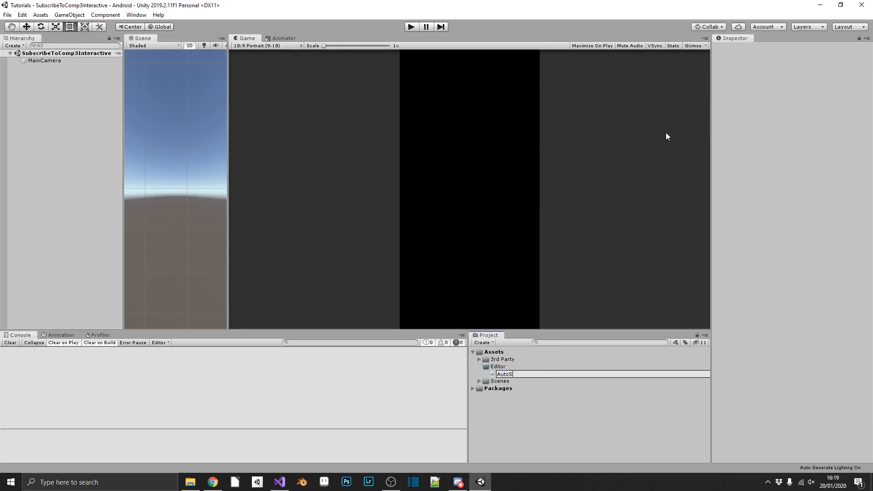
text(ave)
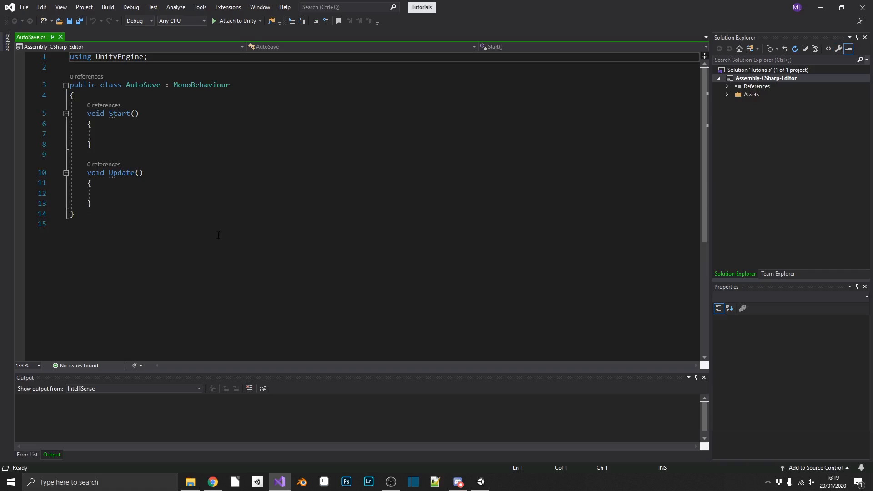
Delete the Start and Update methods and remove ': MonoBehaviour' from the class.
drag(72, 113, 92, 203)
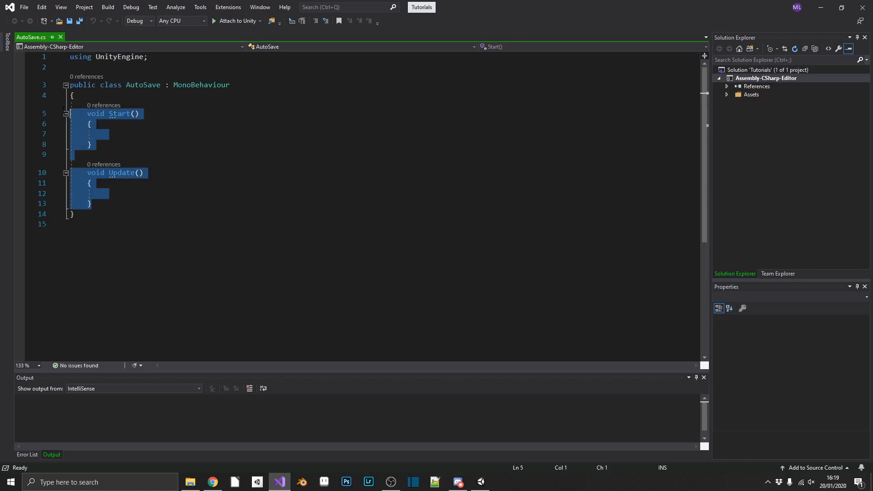
key(Delete)
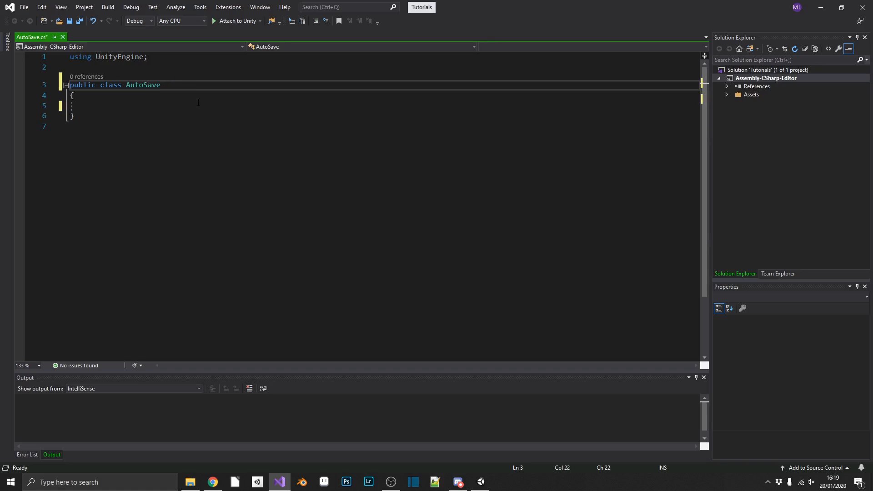
double_click(142, 84)
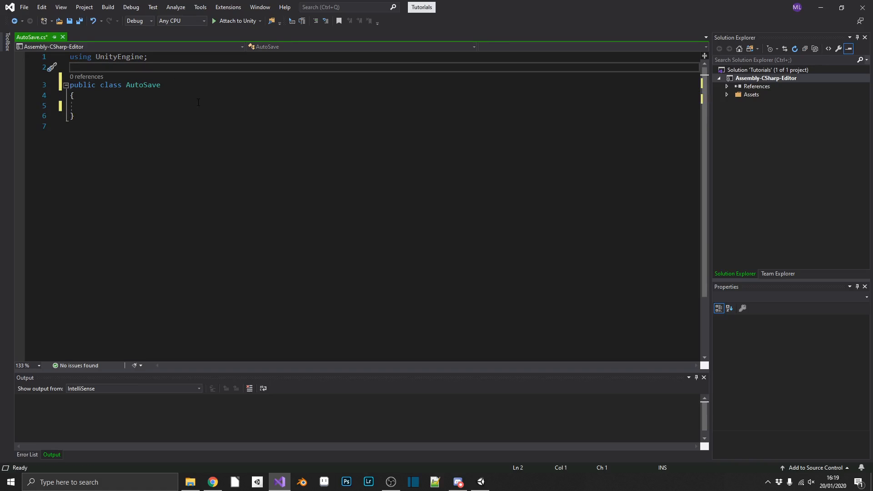
Add 'using UnityEditor.SceneManagement;' and 'using UnityEditor;', plus [InitializeOnLoad] above the class.
text(using U)
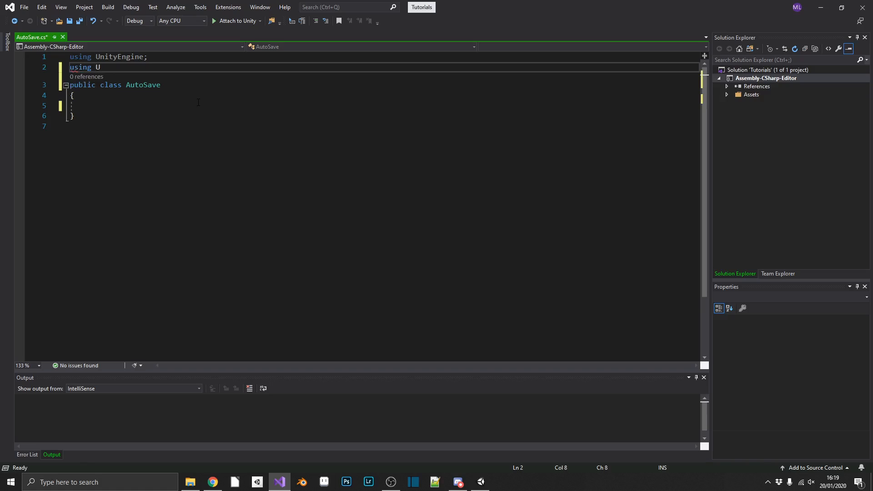
text(nityEditor.SAcene)
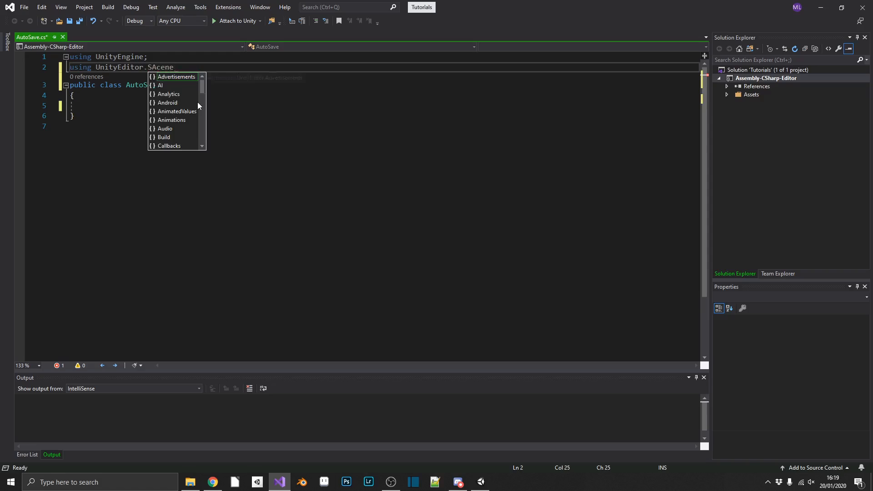
text(SceneManagement;)
text(using)
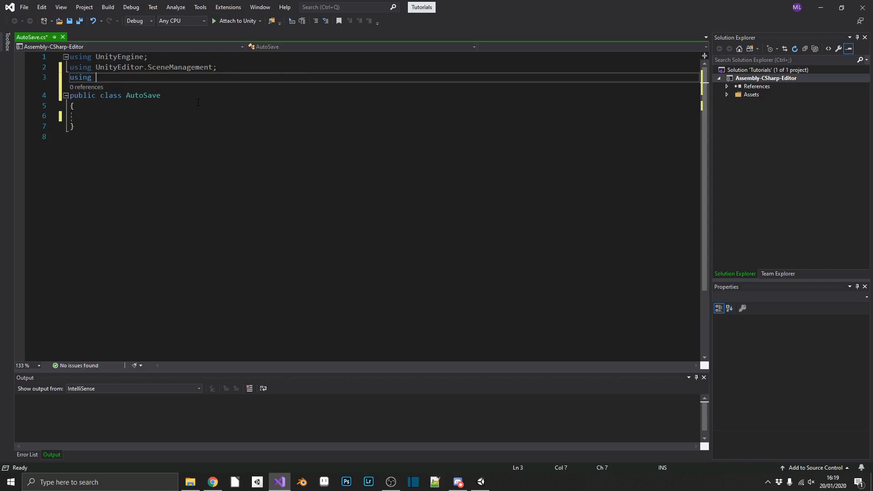
text(Eni)
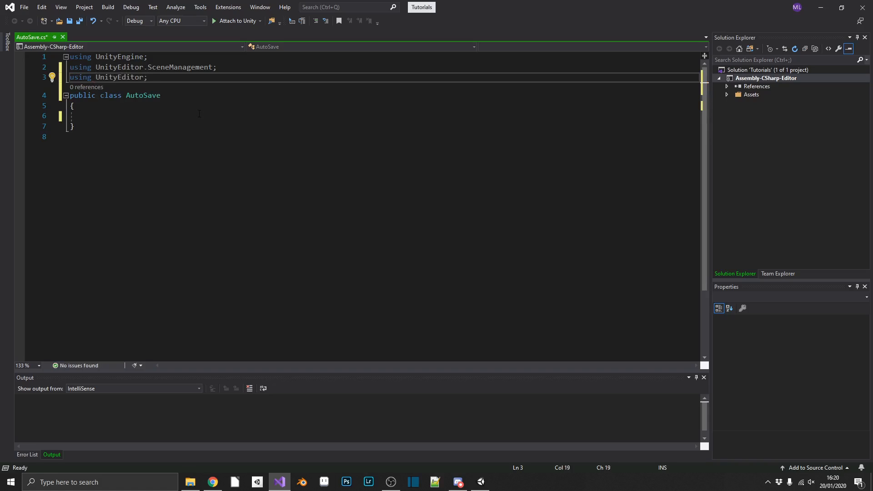
key(enter)
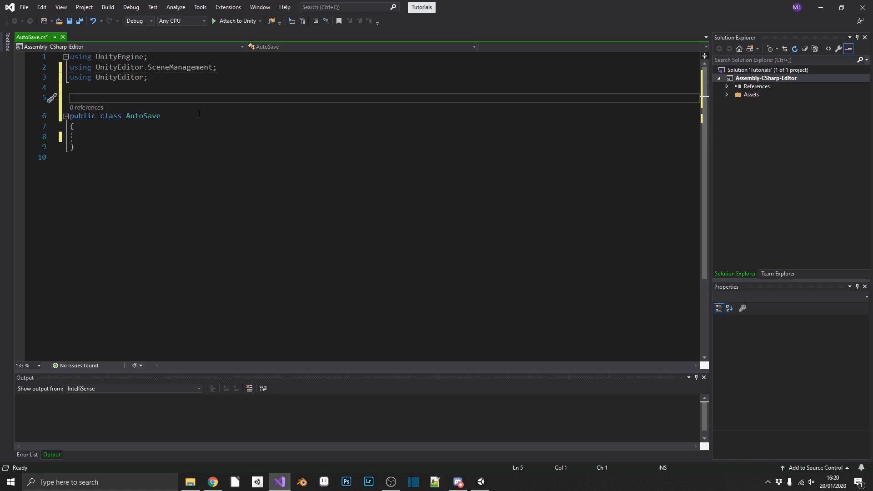
text([Init])
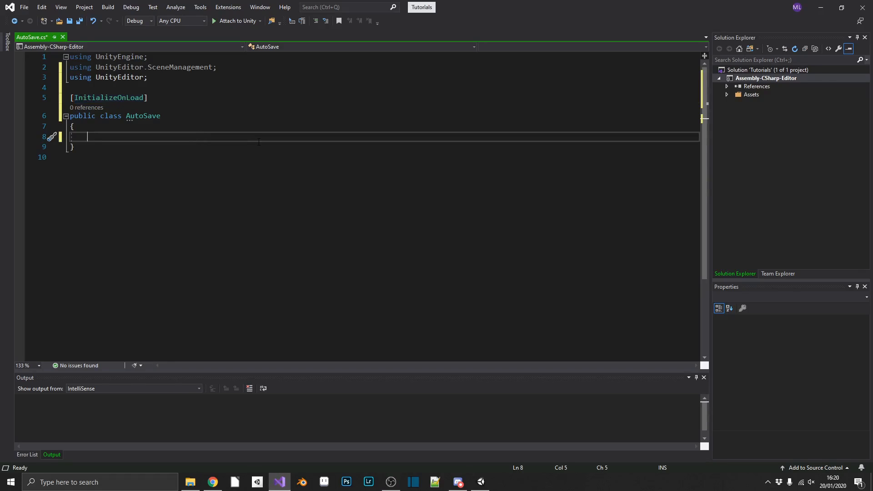
Write a static AutoSave() constructor with empty braces inside the class.
text(stat)
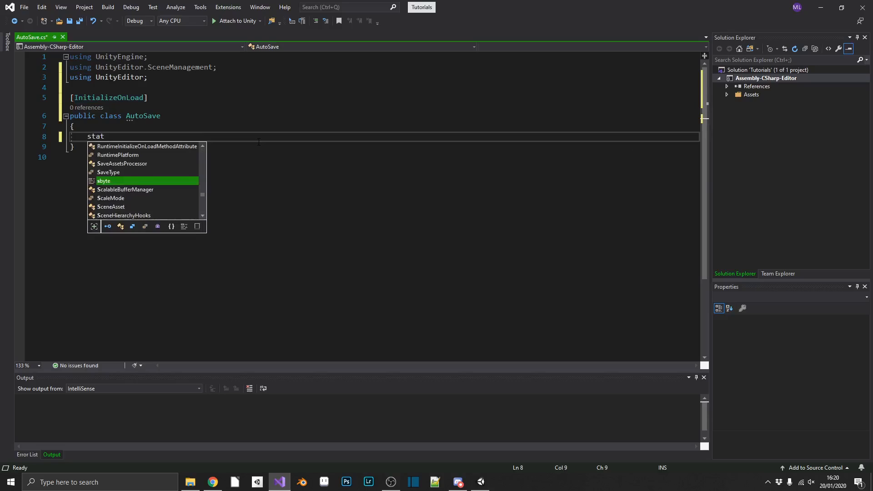
text(ic)
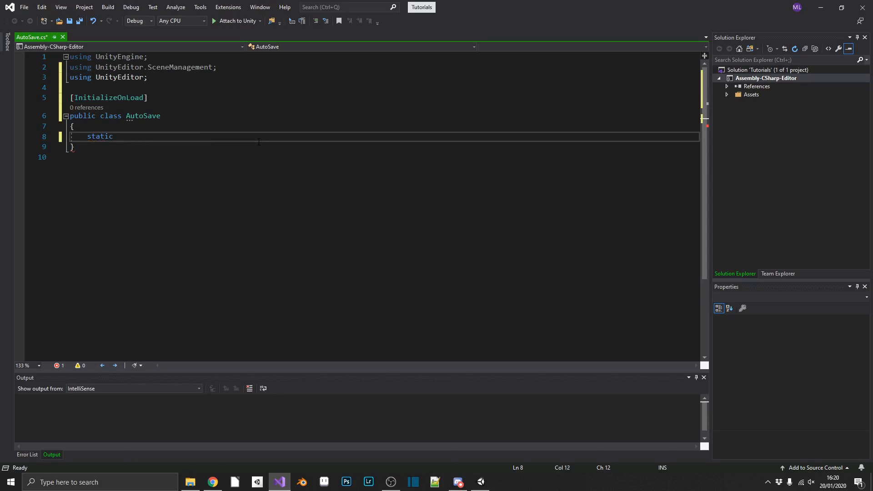
text(Autosa)
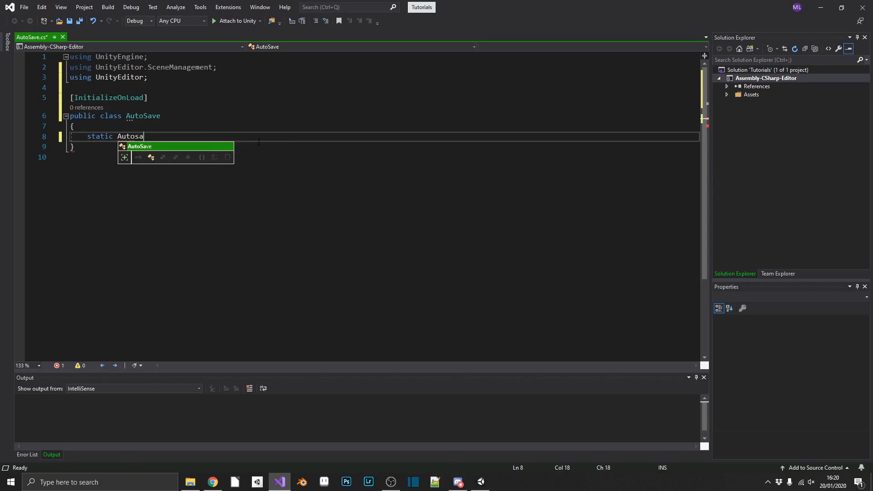
text(ve())
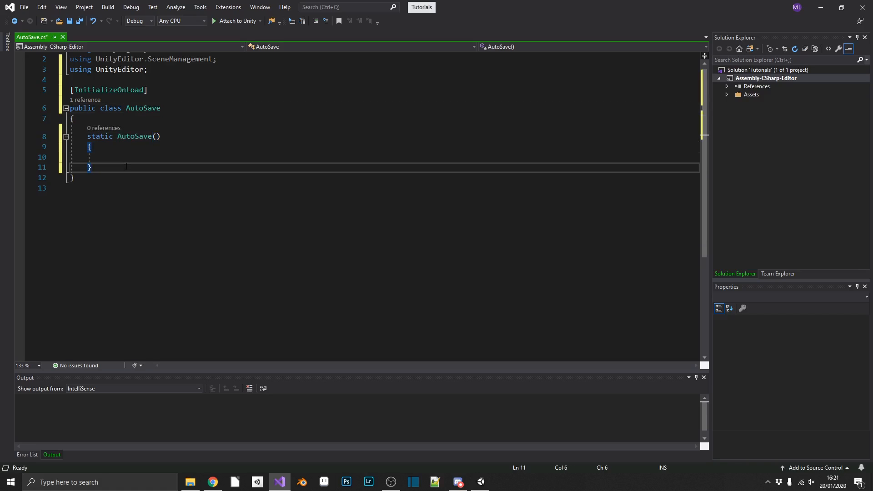
Add 'private static void SaveOnPlay(PlayModeStateChange state)' and begin an if(state) check.
key(enter)
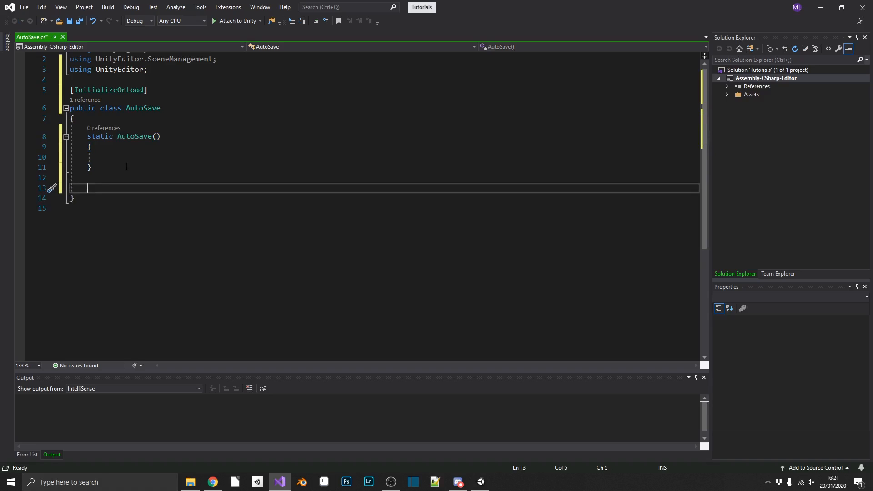
text(private)
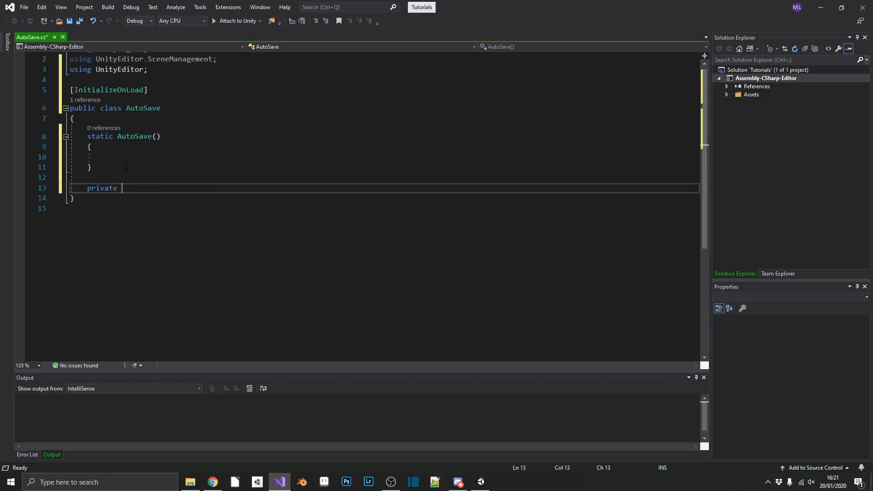
text(static void)
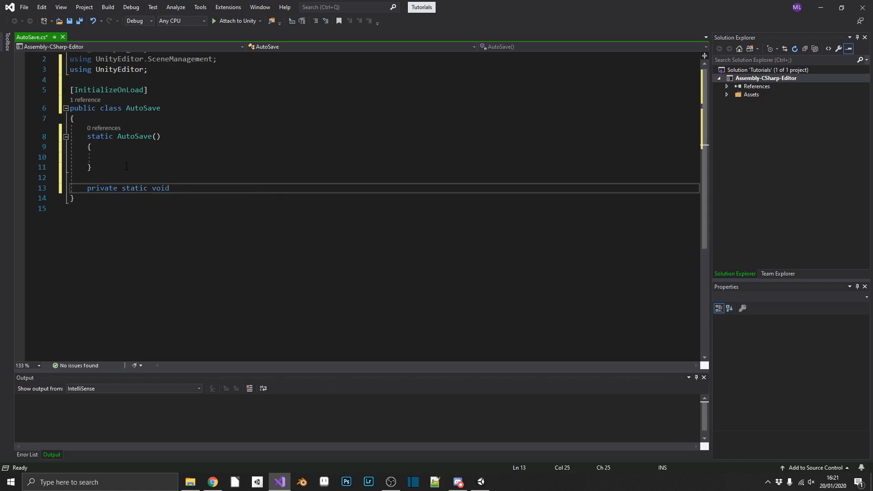
text(SaveOnPlay()
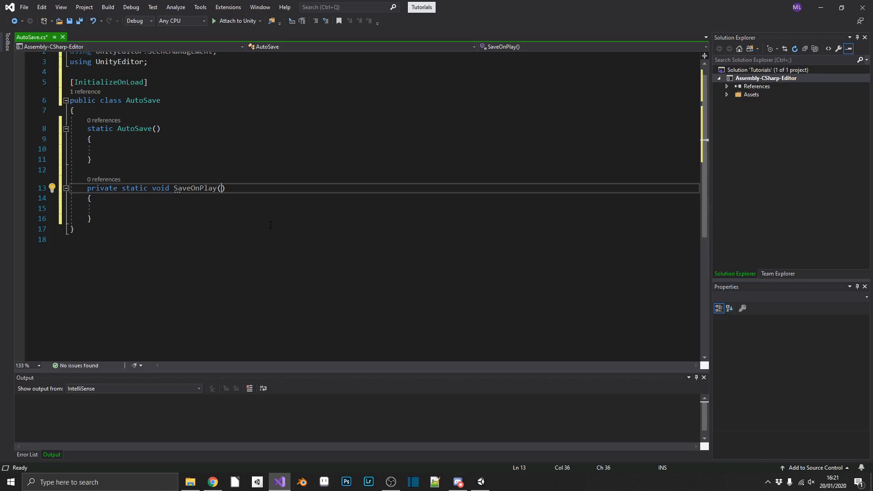
text(PlayModeStateChange)
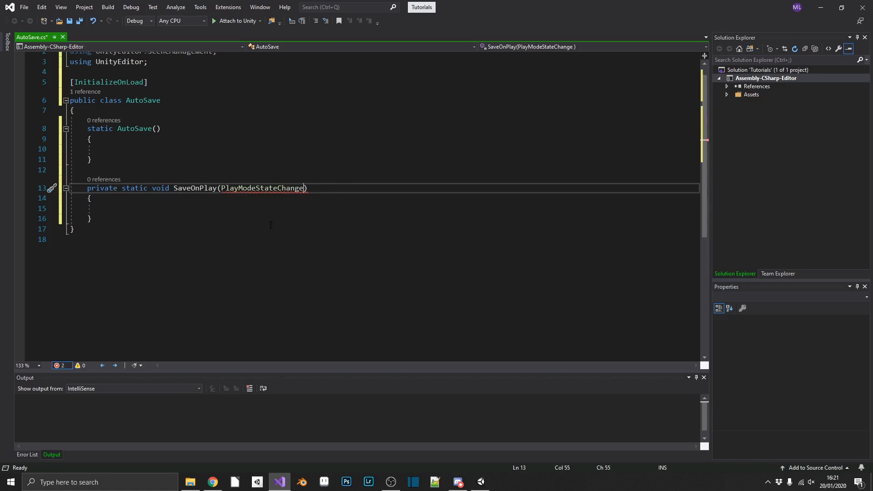
text(state)
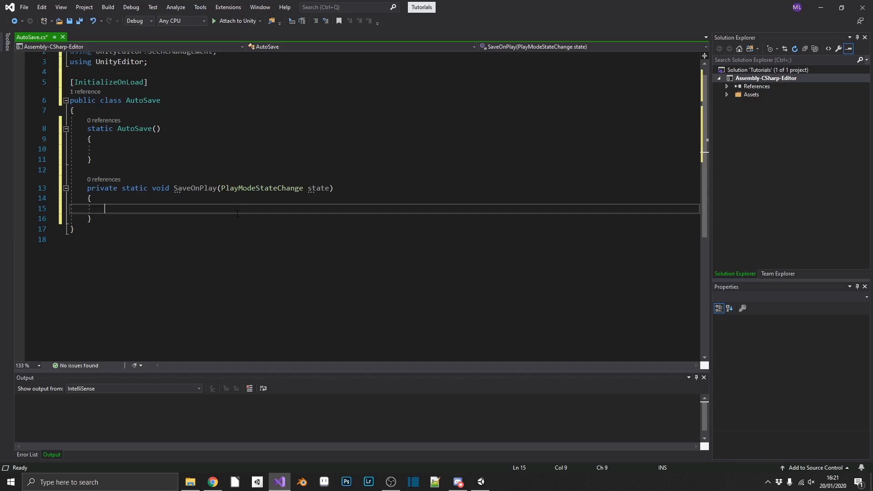
text(if(state))
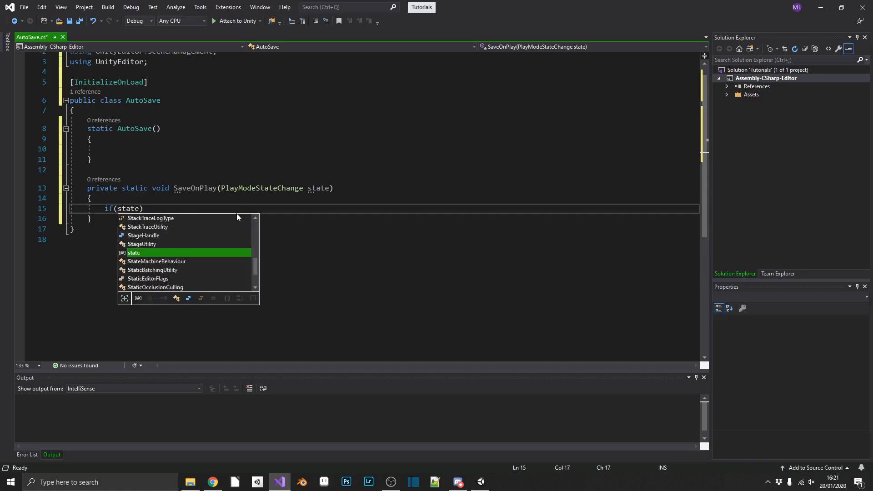
Check for PlayModeStateChange.ExitingEditMode, then call EditorSceneManager.SaveOpenScenes and AssetDatabase.SaveAssets().
text(== PlayModeStateChange.ExitingEditMode)
text({)
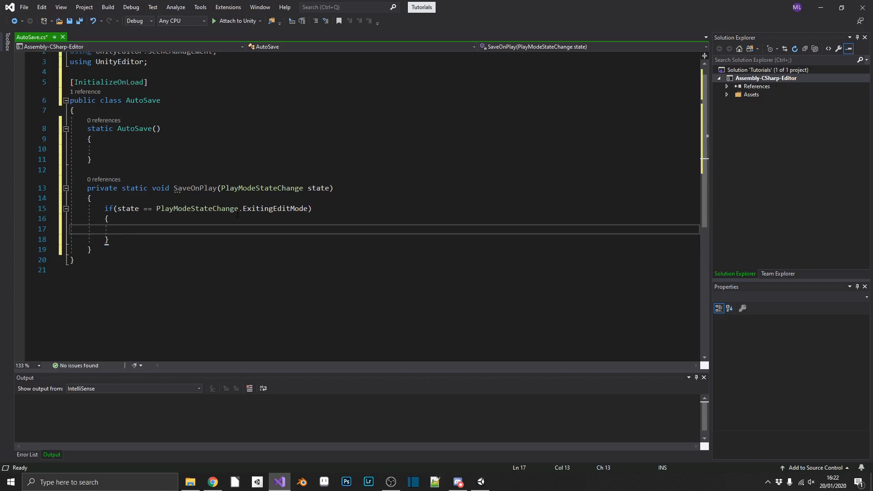
text(EditorSceneManager)
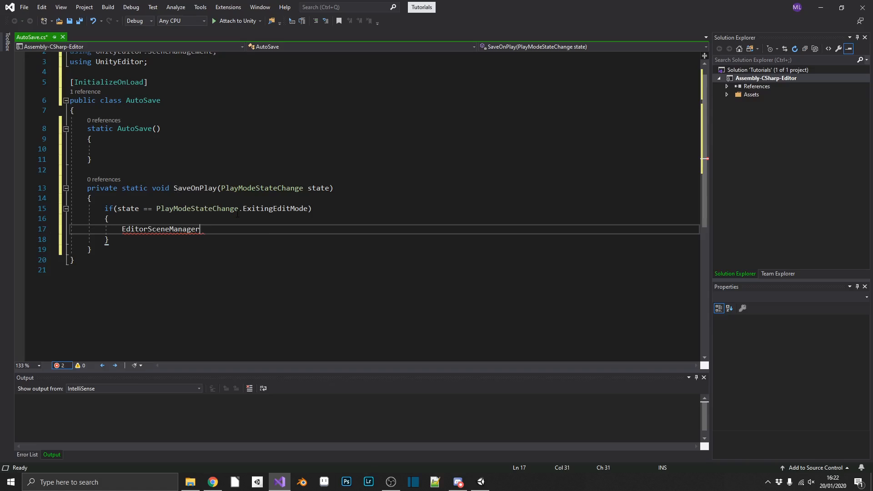
text(.SaveOpenScenes();)
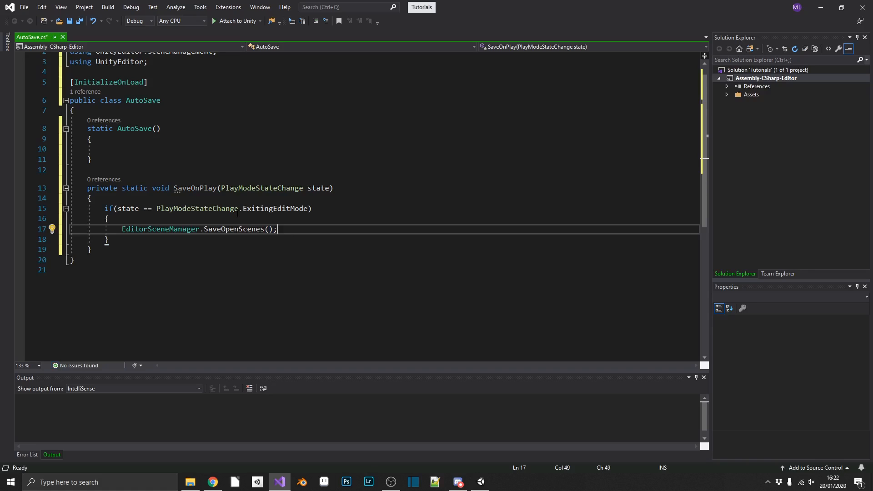
key(Enter)
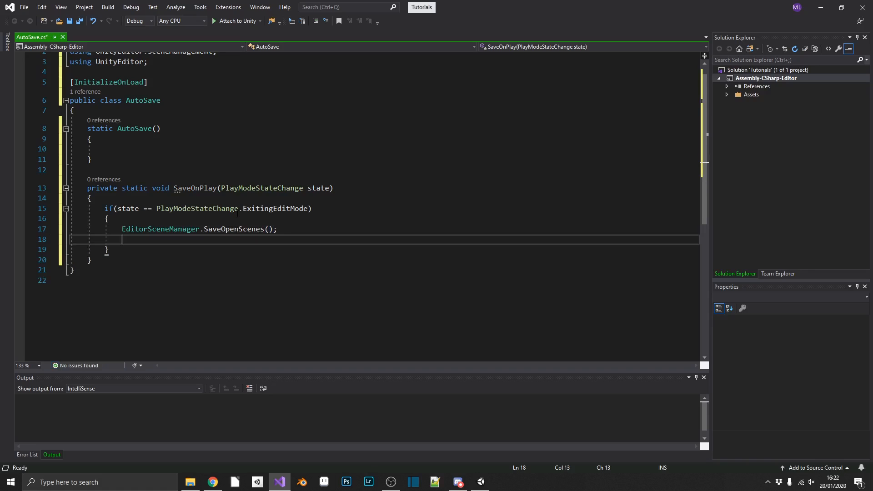
text(AssetDatabase.)
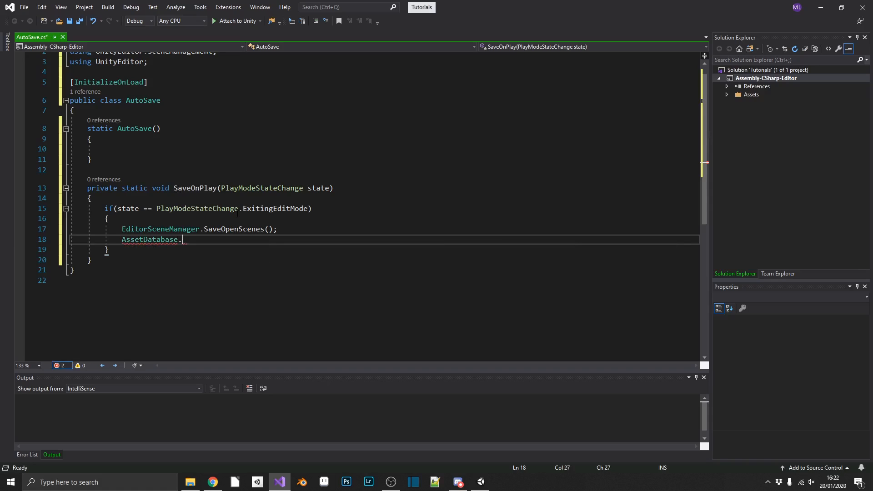
text(SaveAssets())
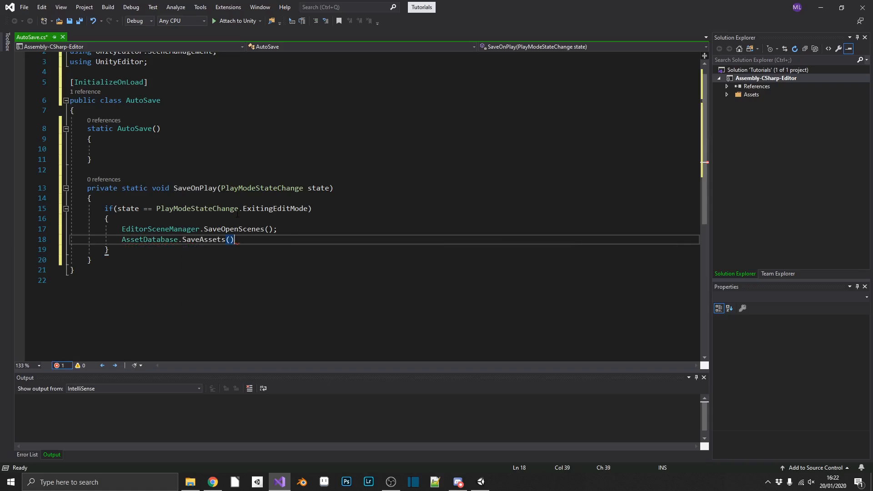
text(;)
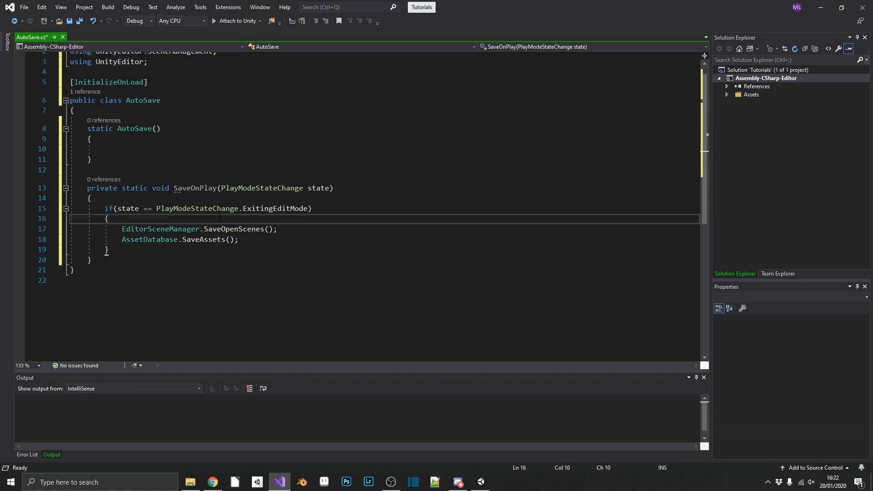
Add a Debug.Log("Auto-saving...") call inside the check.
text(Debug.Log()
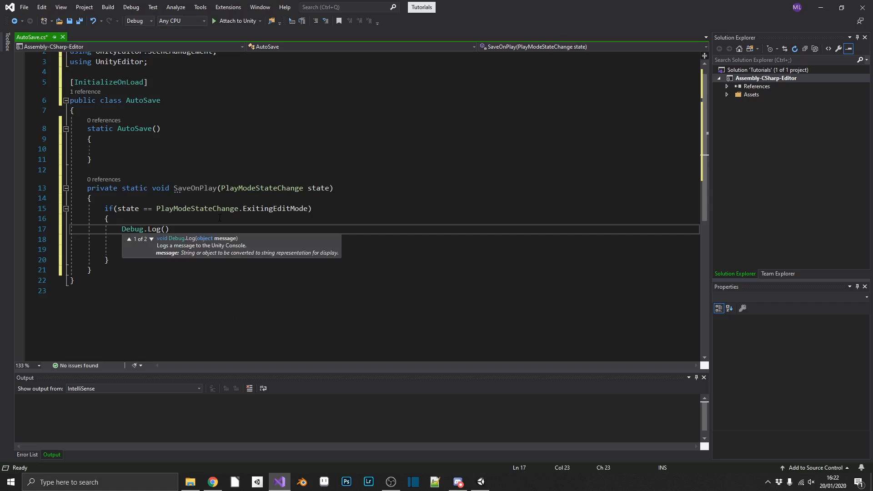
text("")
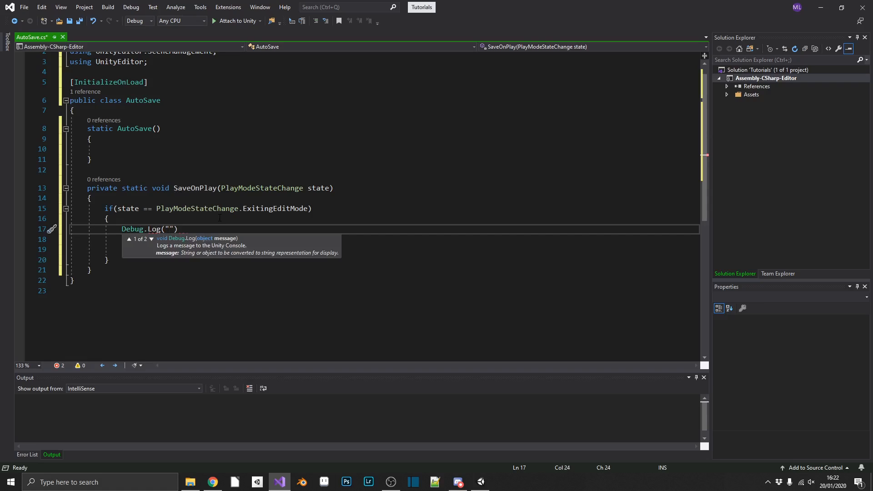
text(Auto-saving...)
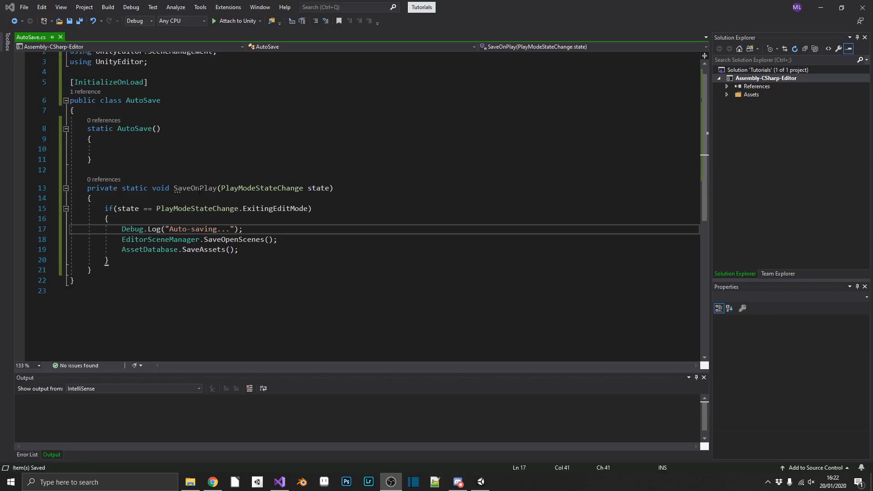
mouse_move(133, 129)
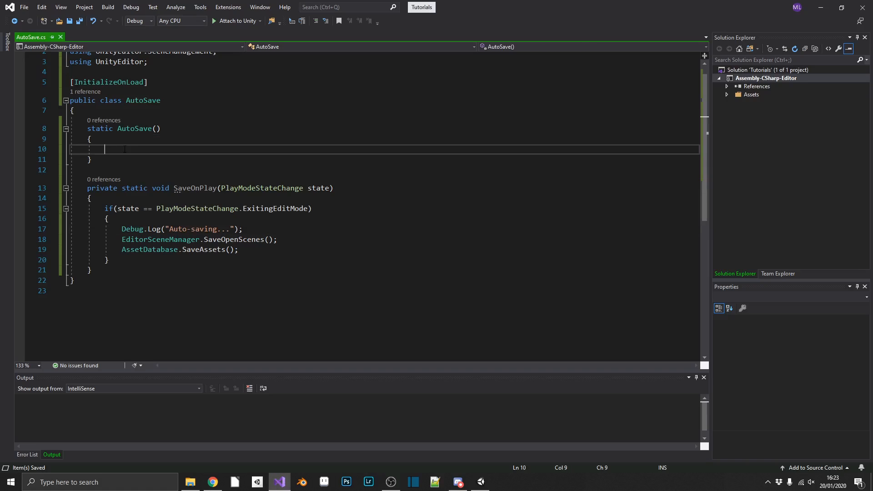
In the constructor, write 'EditorApplication.playModeStateChanged += SaveOnPlay;'.
text(E)
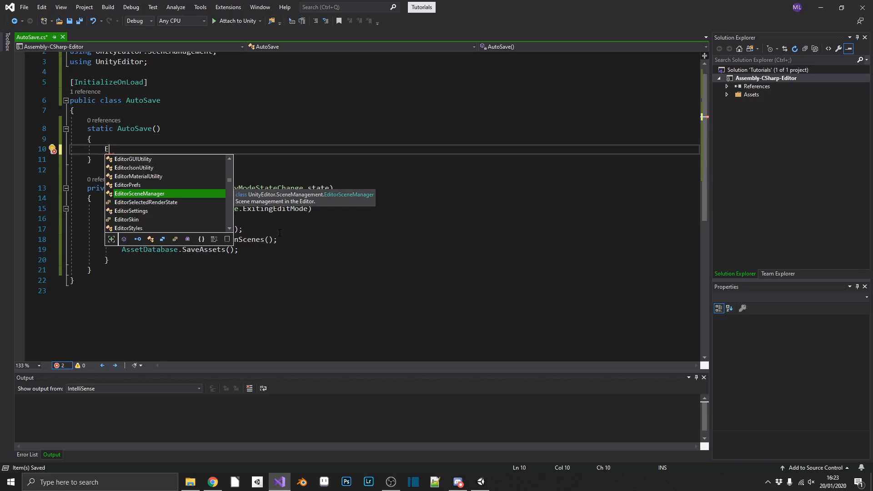
text(di)
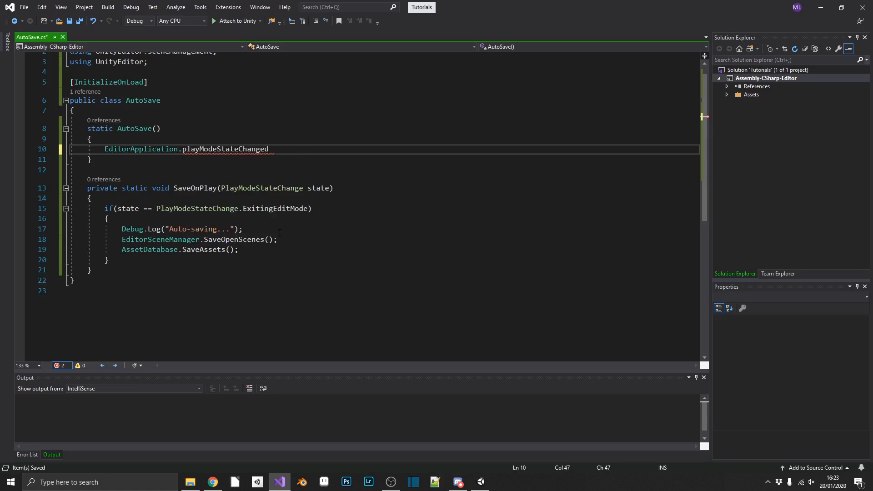
double_click(224, 149)
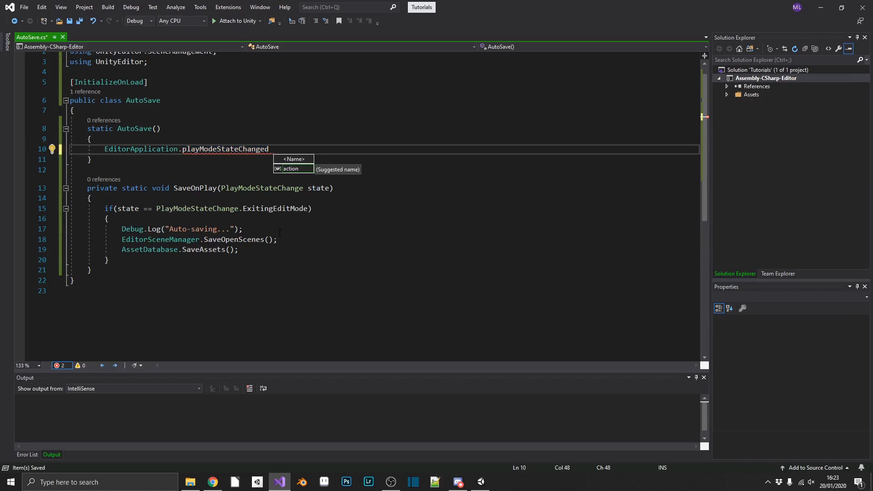
text(+=)
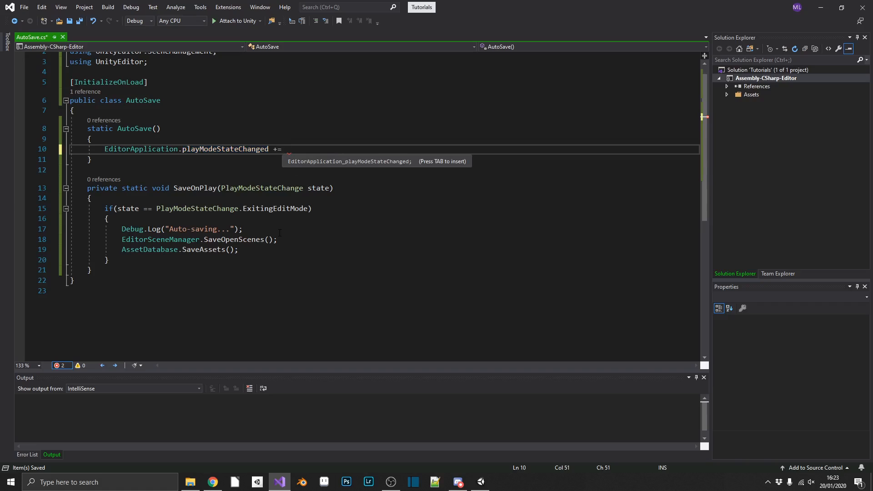
text(SaveOnPlay)
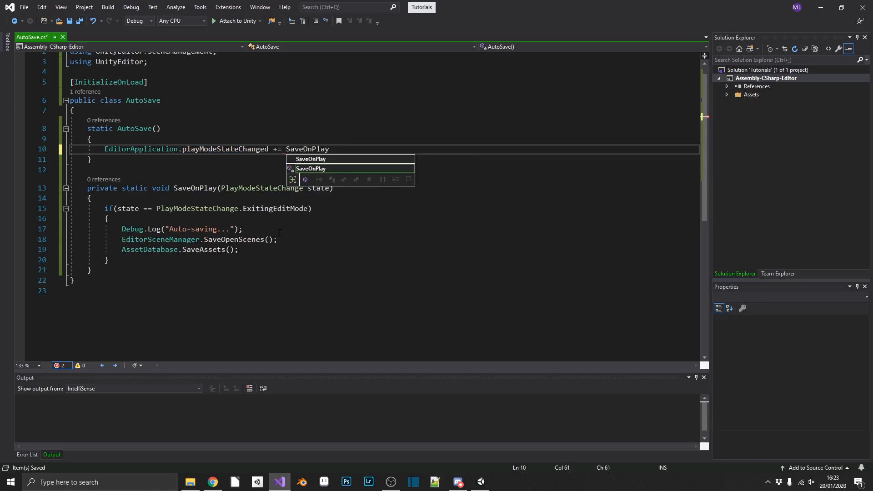
text(;)
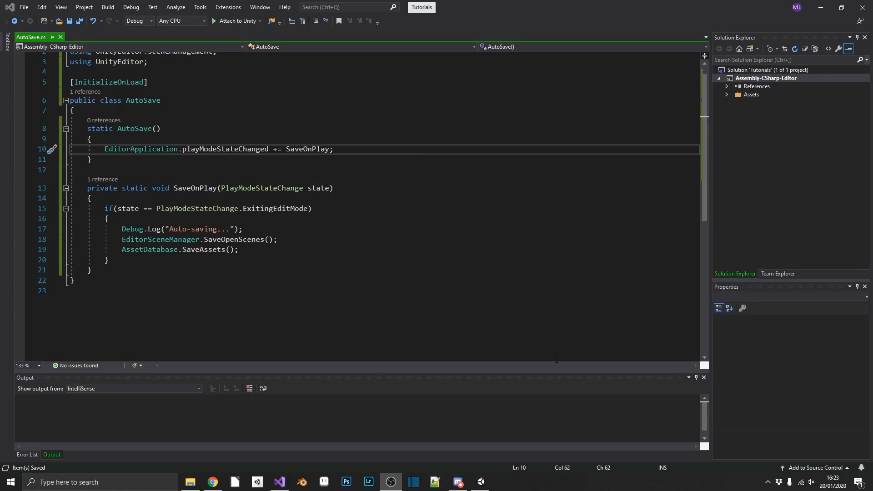
Switch from Visual Studio back to the Unity editor.
click(391, 482)
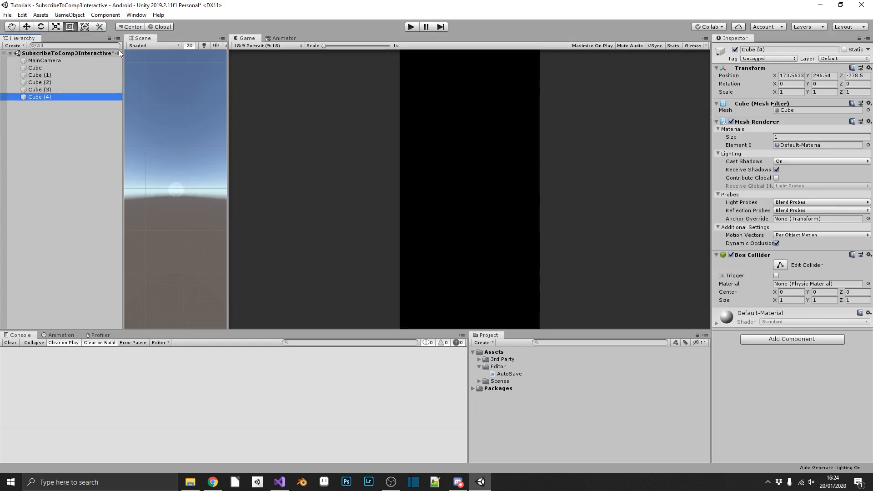
mouse_move(82, 60)
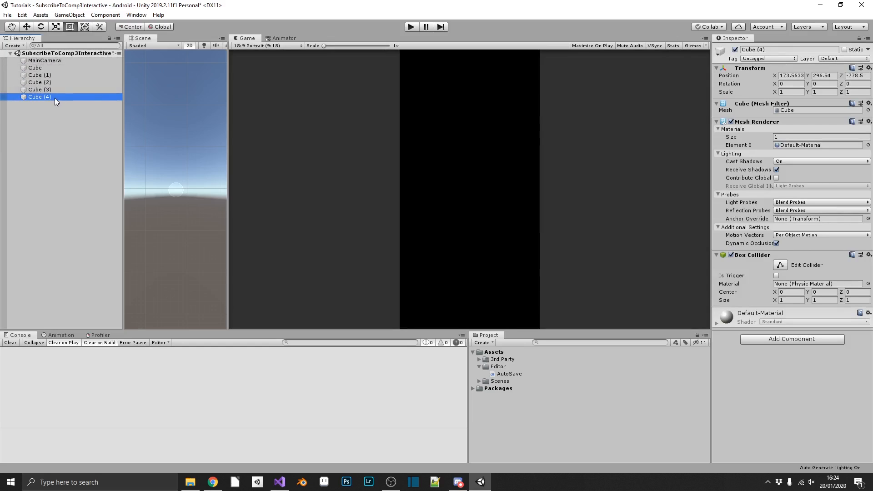
mouse_move(241, 139)
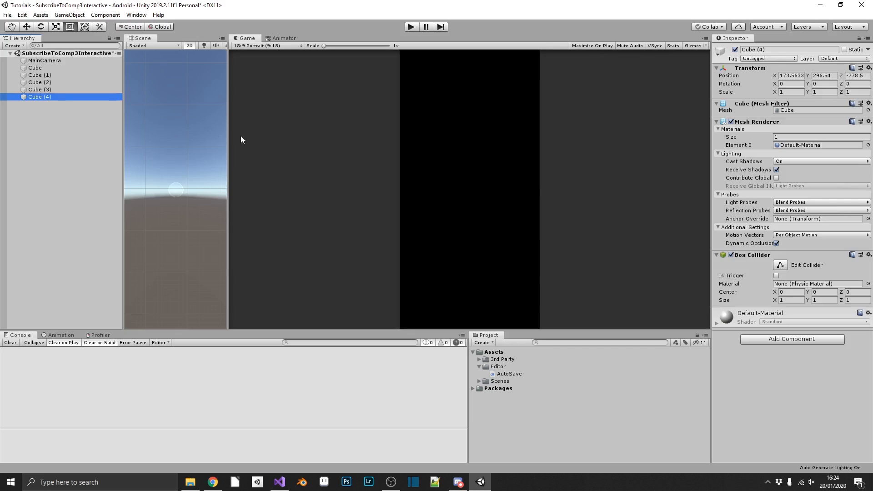
mouse_move(298, 62)
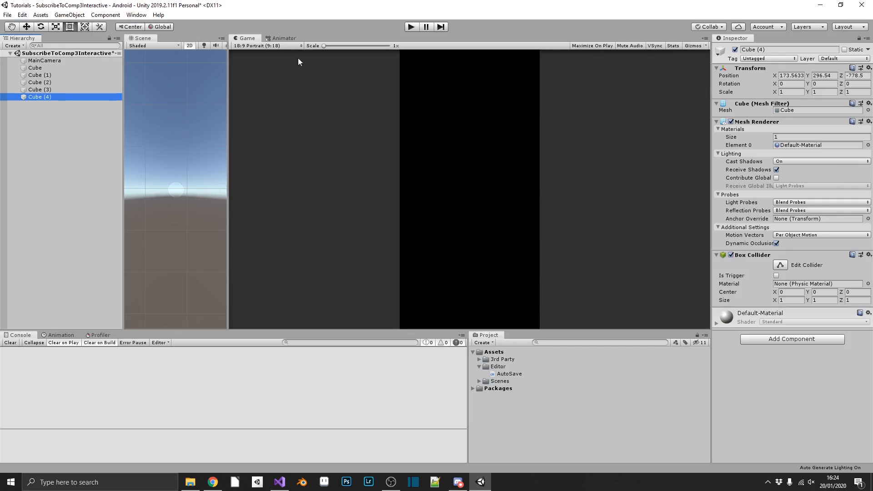
mouse_move(406, 33)
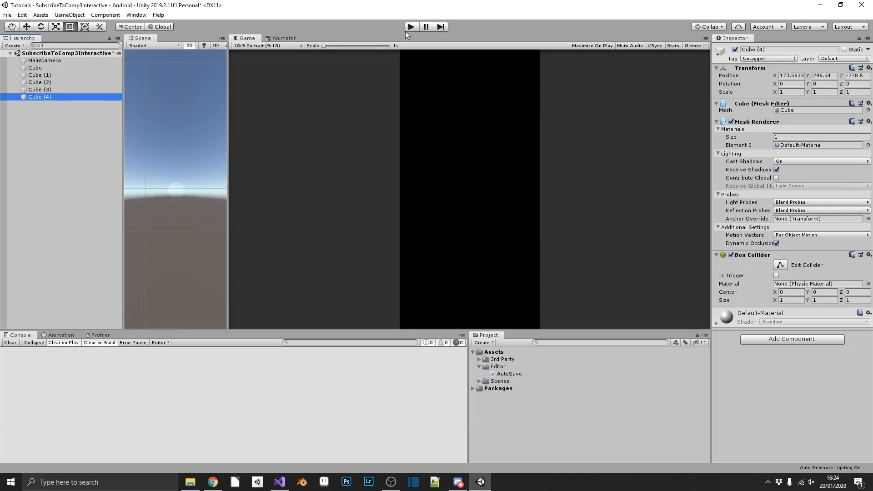
Use the toolbar Play button to test that the Console logs 'Auto-saving...'.
click(411, 26)
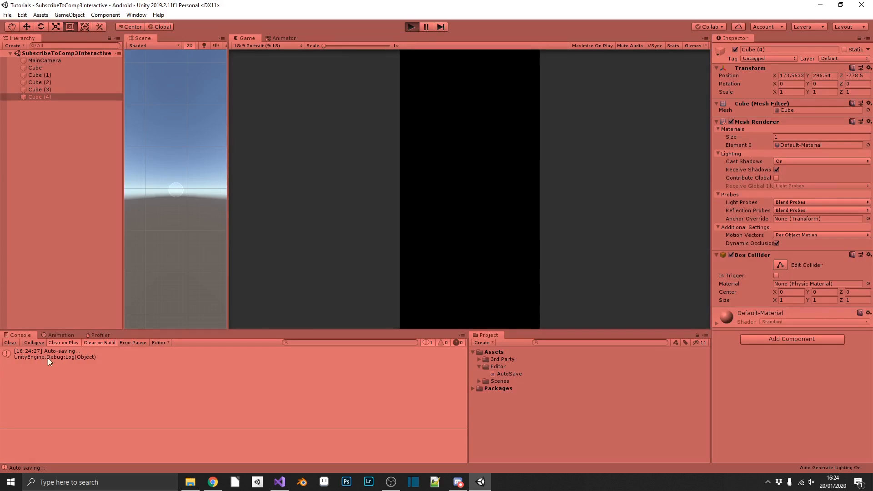
click(411, 26)
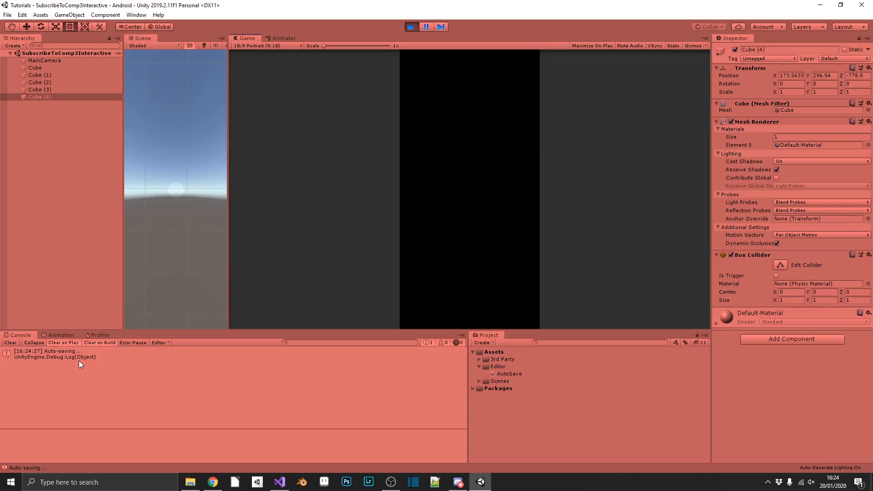